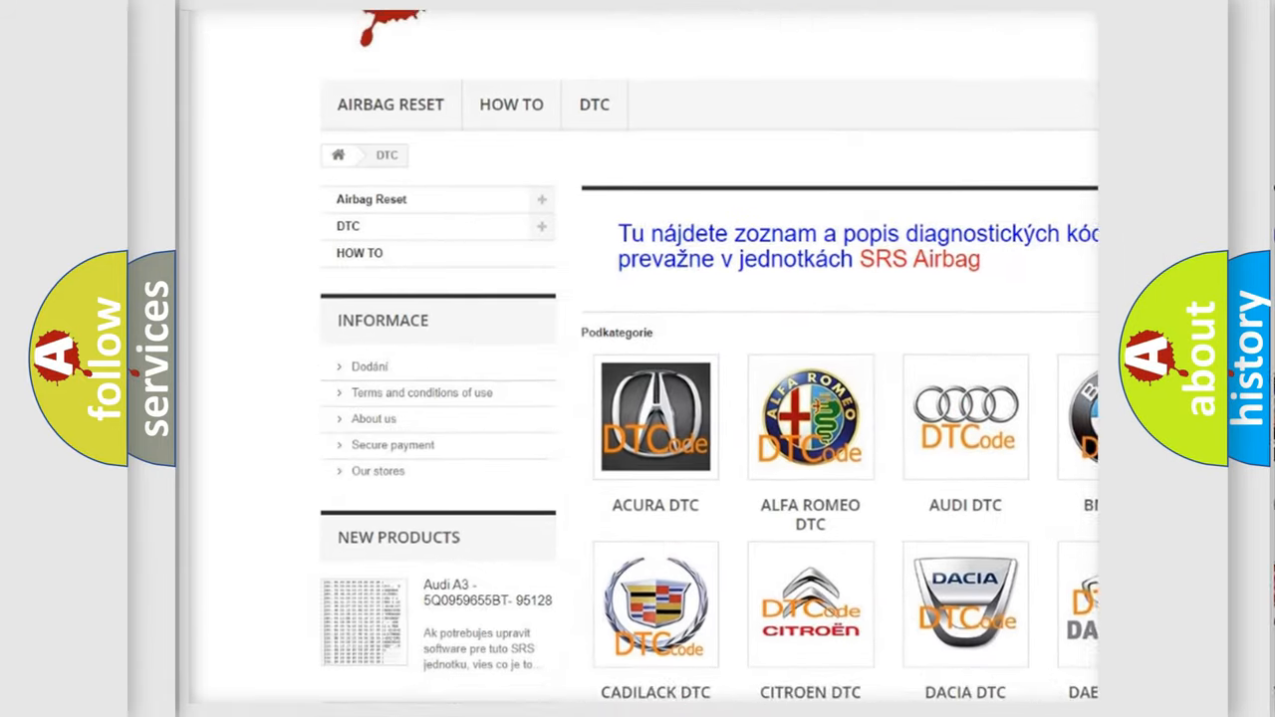
# - Scroll the DTC category grid down to the Honda DTC tile
pyautogui.scroll(-3)
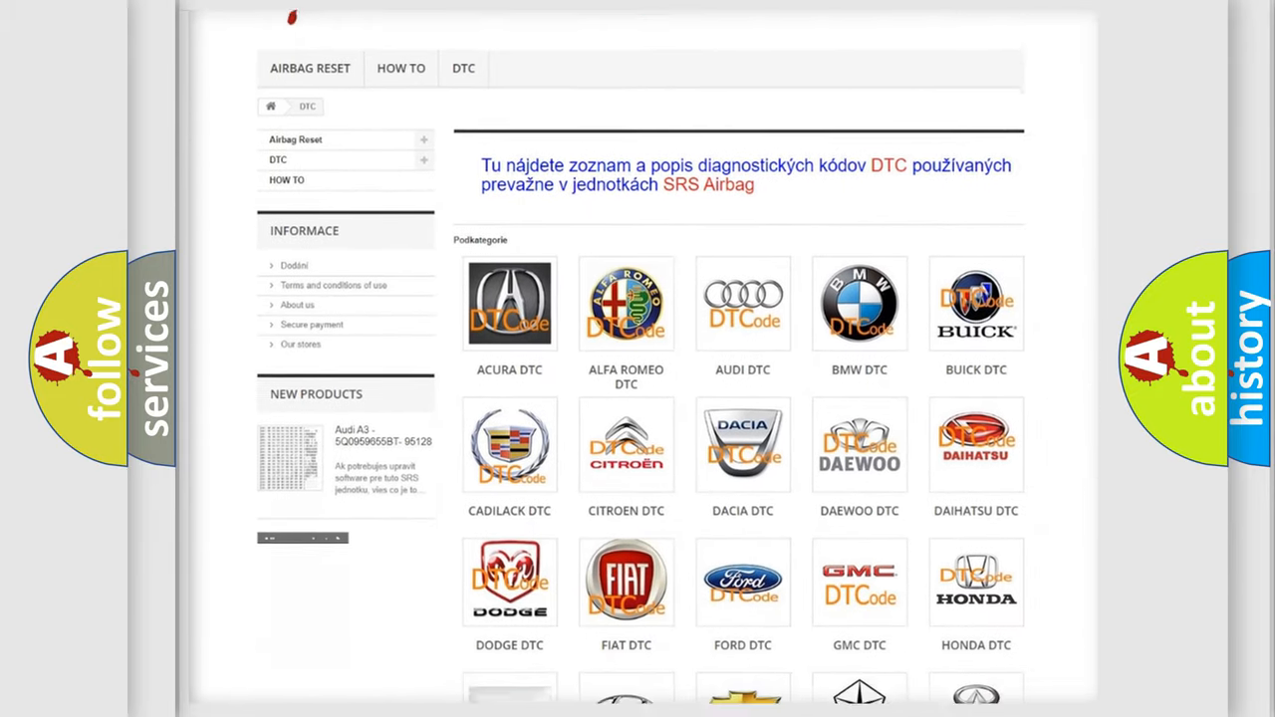
pyautogui.scroll(-3)
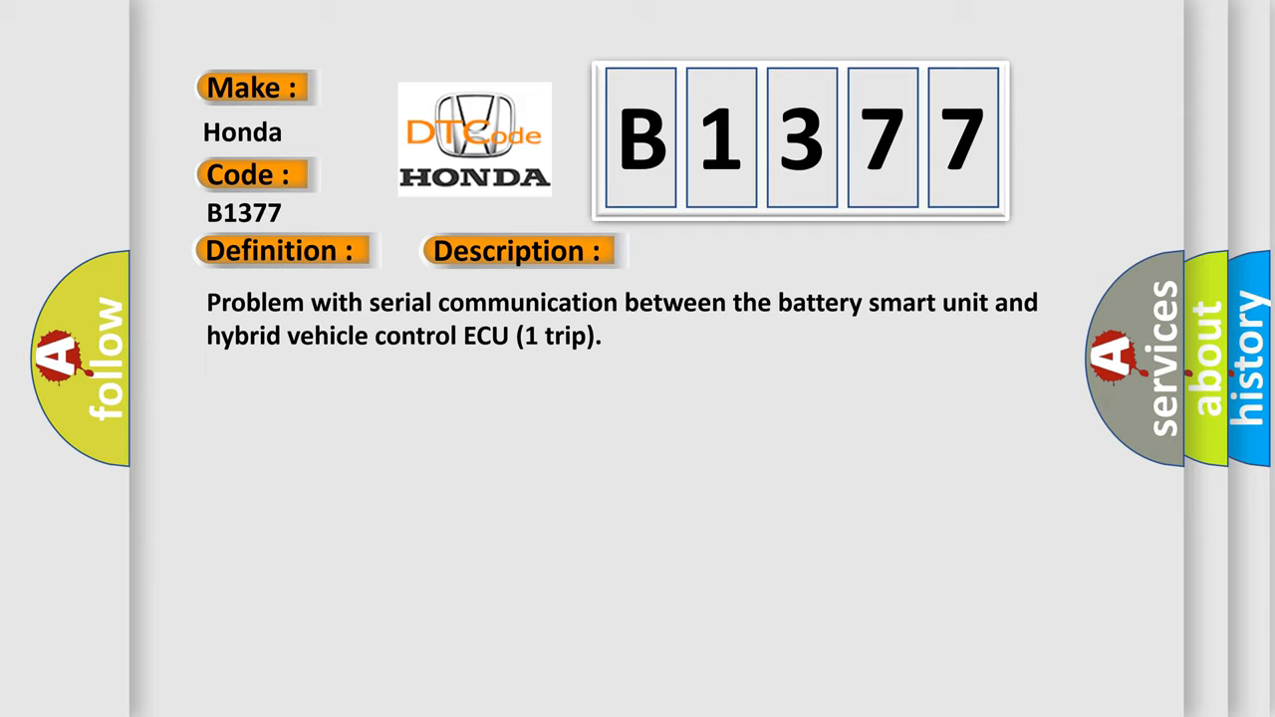
# - Advance to the slide giving B1377's cause: the ECU-to-battery-smart-unit harness or connector
pyautogui.click(729, 250)
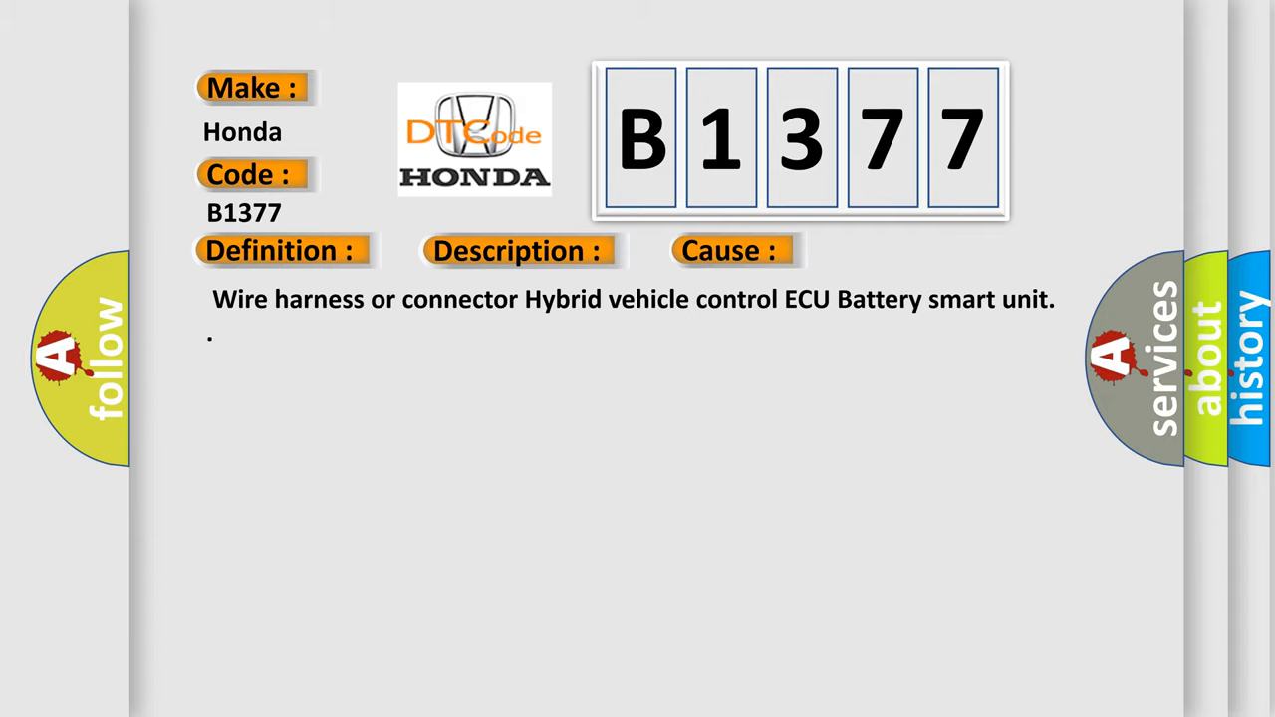